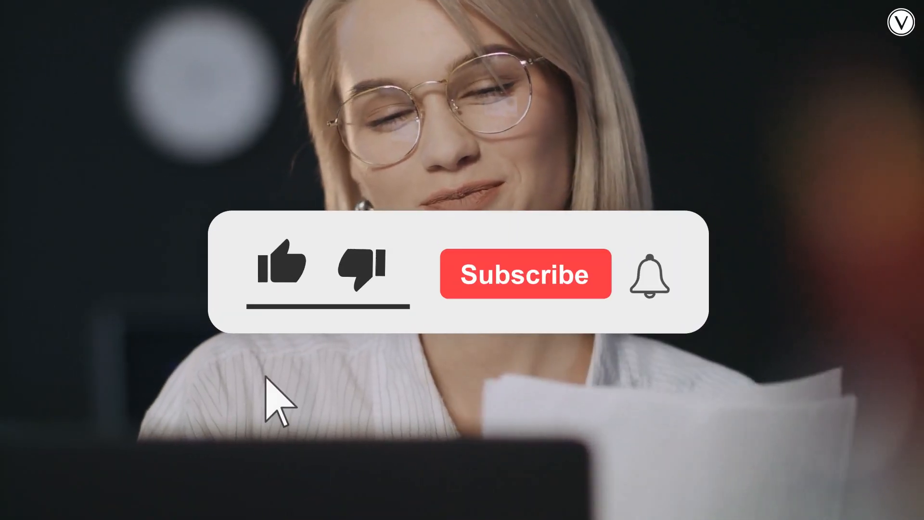
left_click(524, 273)
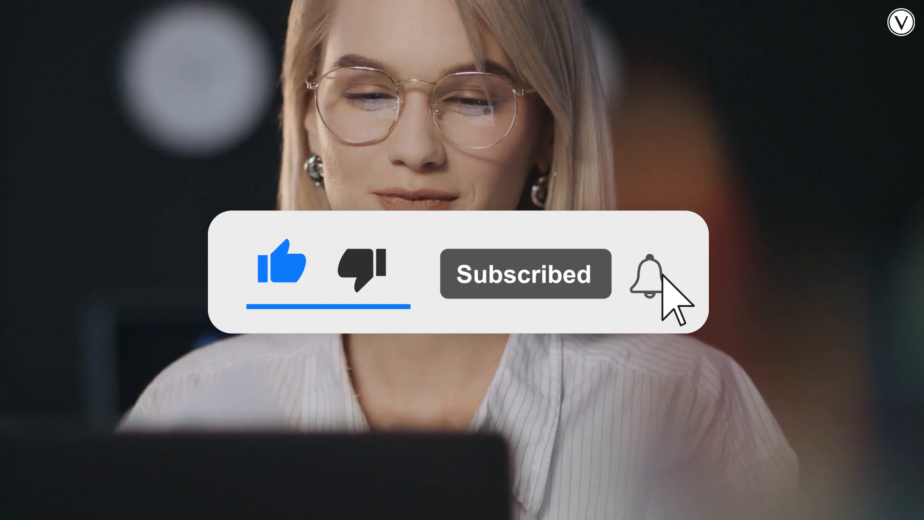
left_click(643, 273)
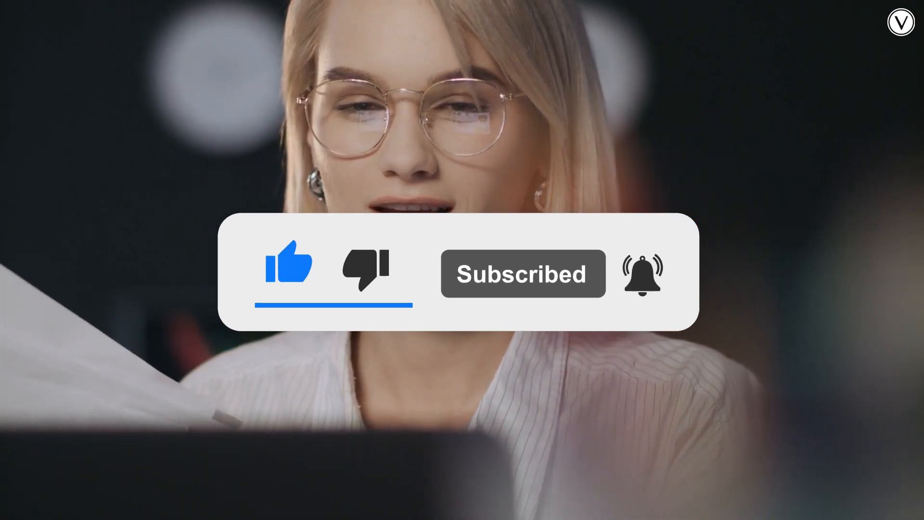